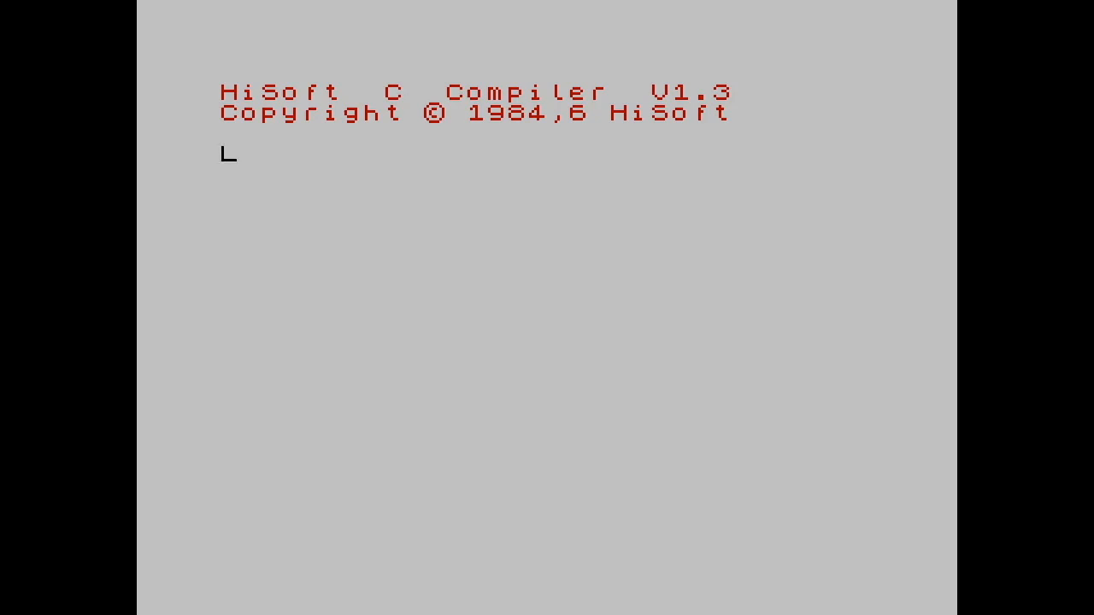
Step: Submit the one-line declaration struct foo bar;, which fails with a missing '{' error at line 1
text(s)
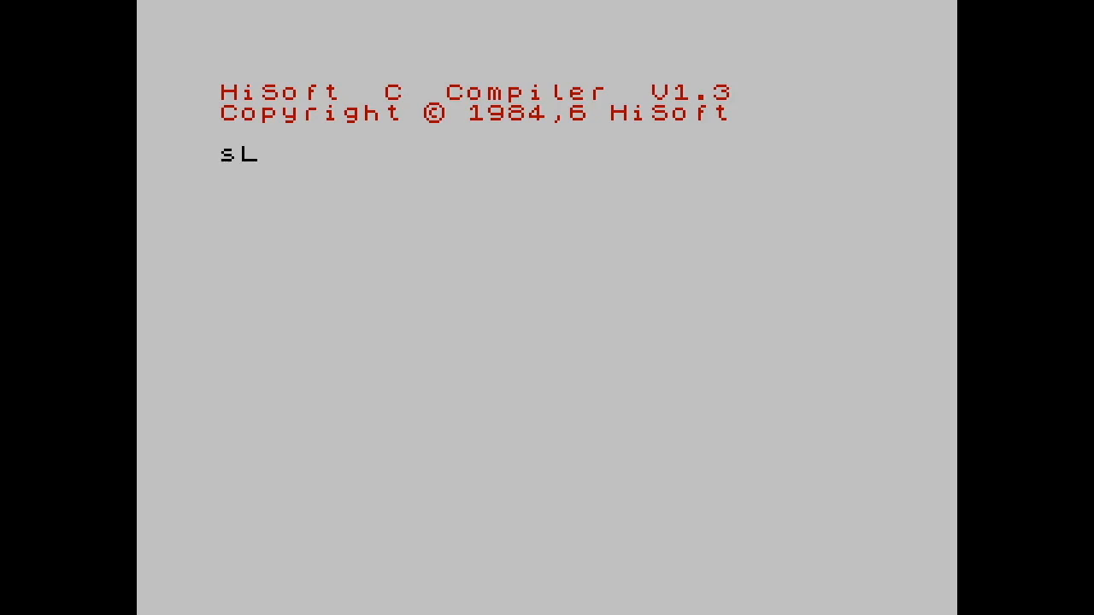
text(truct)
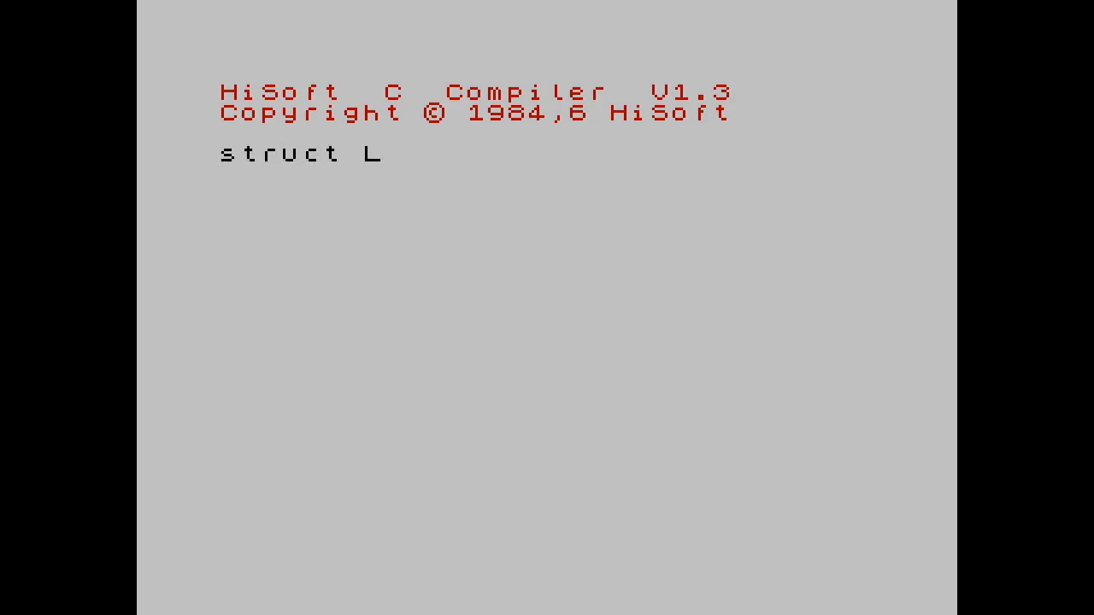
text(foo ba)
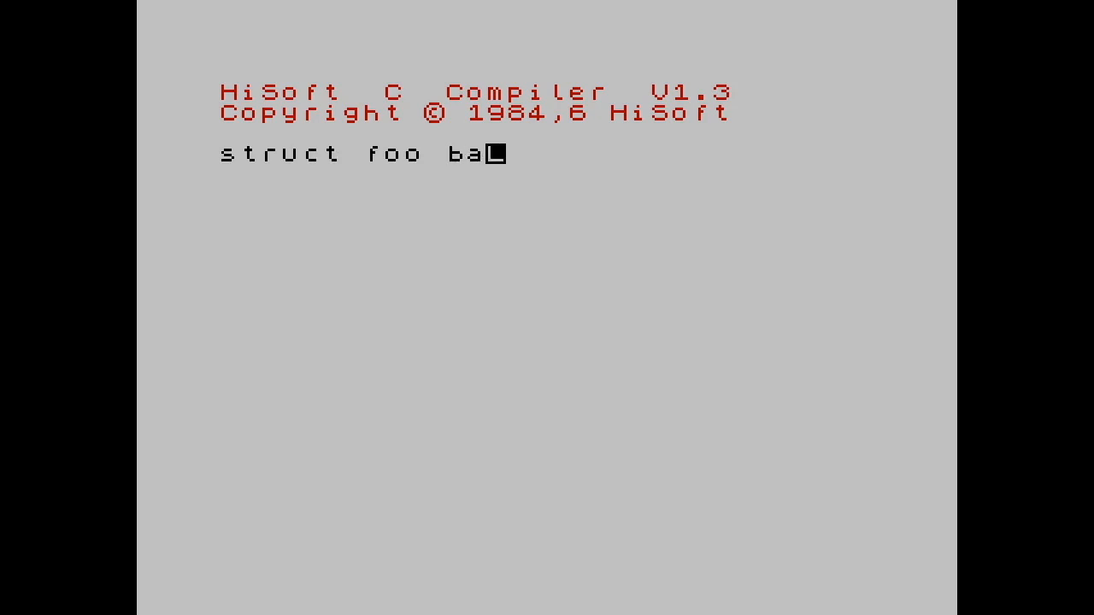
key(Return)
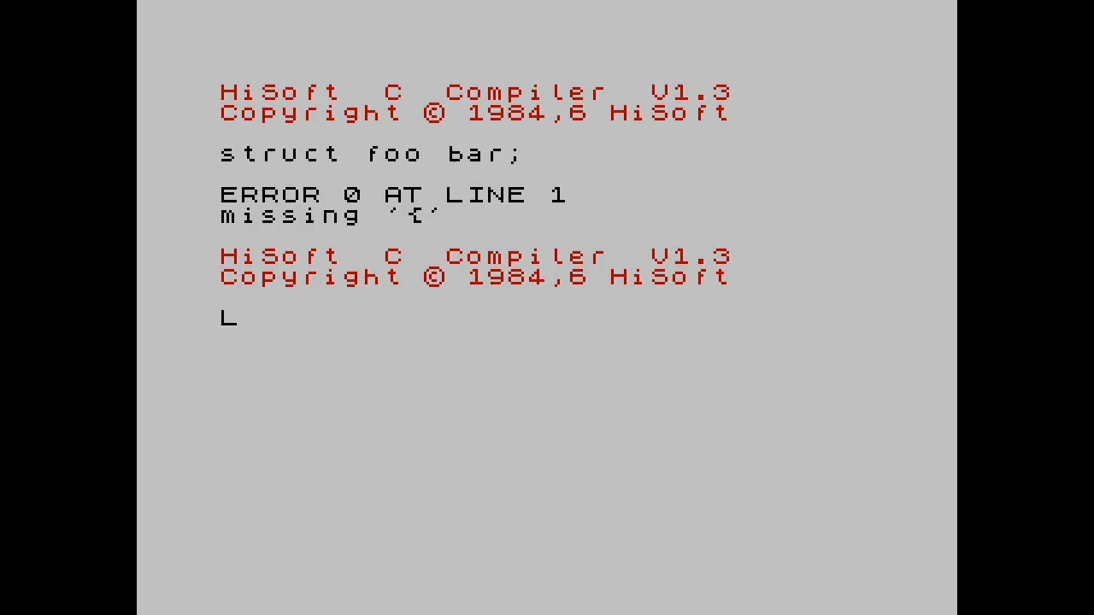
Step: Enter the three-line program main() { printf("Hello, world!"); }
text(main)
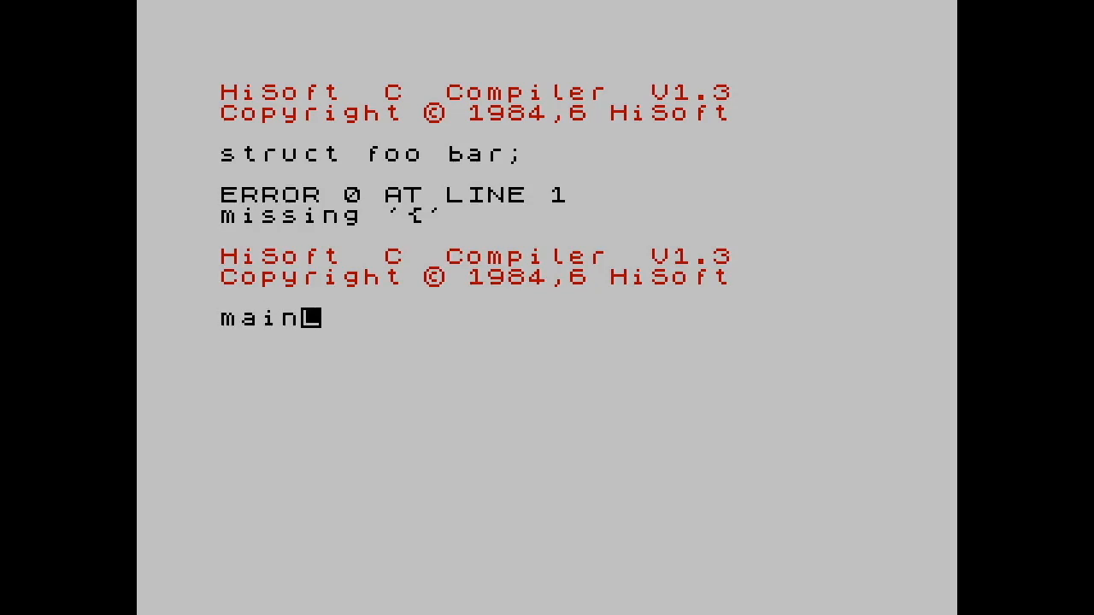
text(() {)
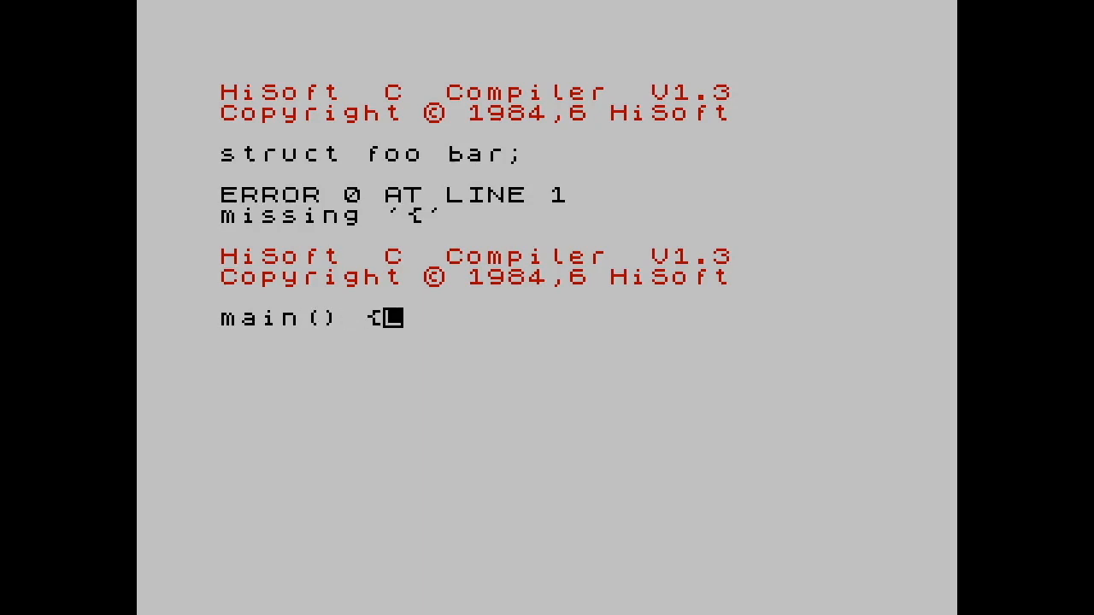
text(printf)
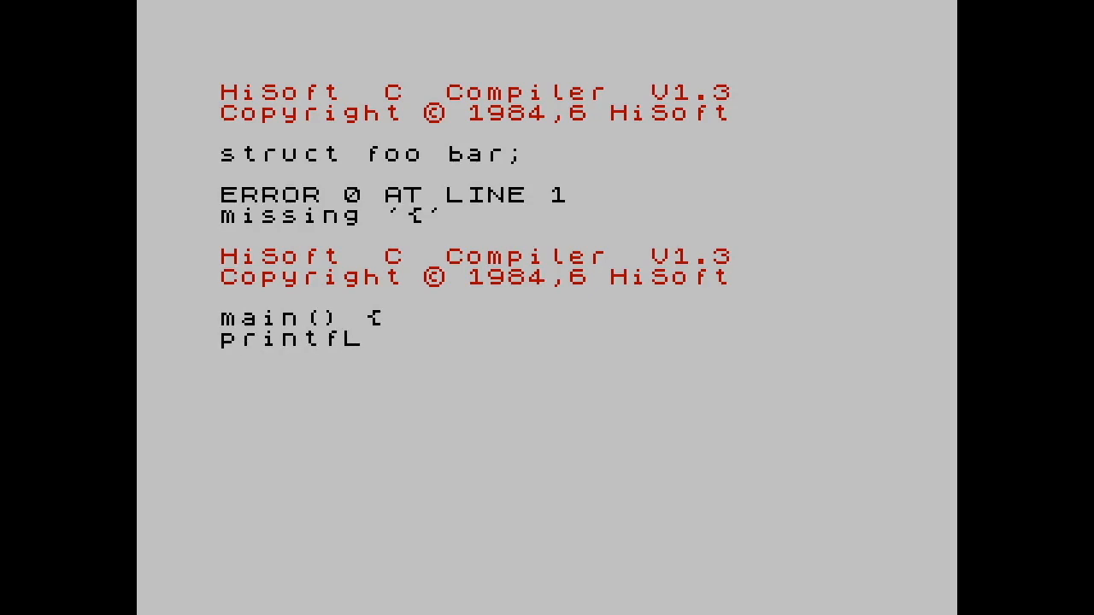
text((")
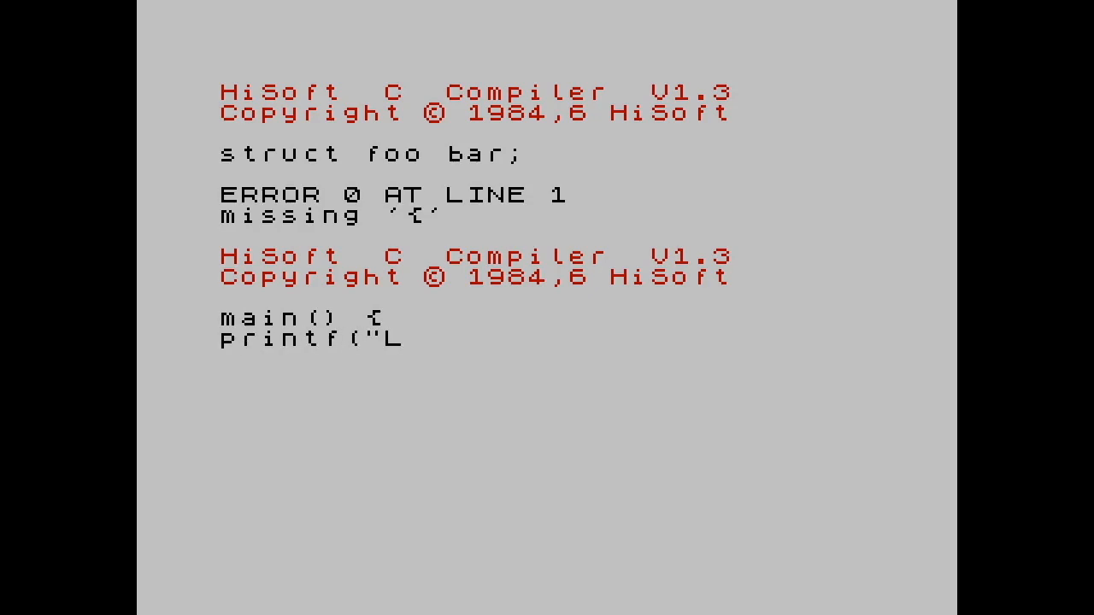
text(Hello, world)
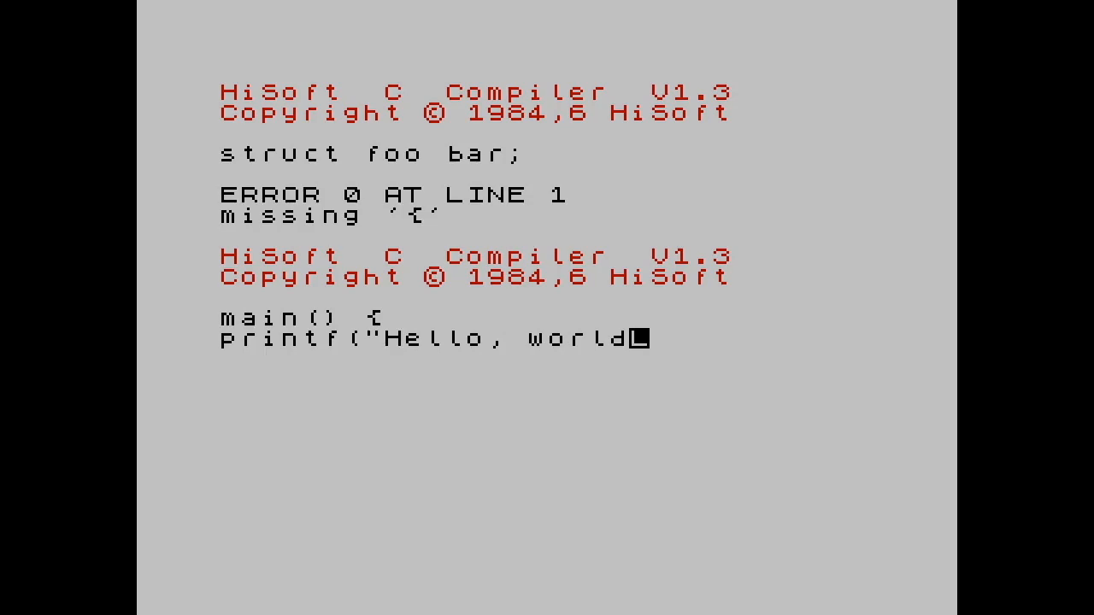
text(!)
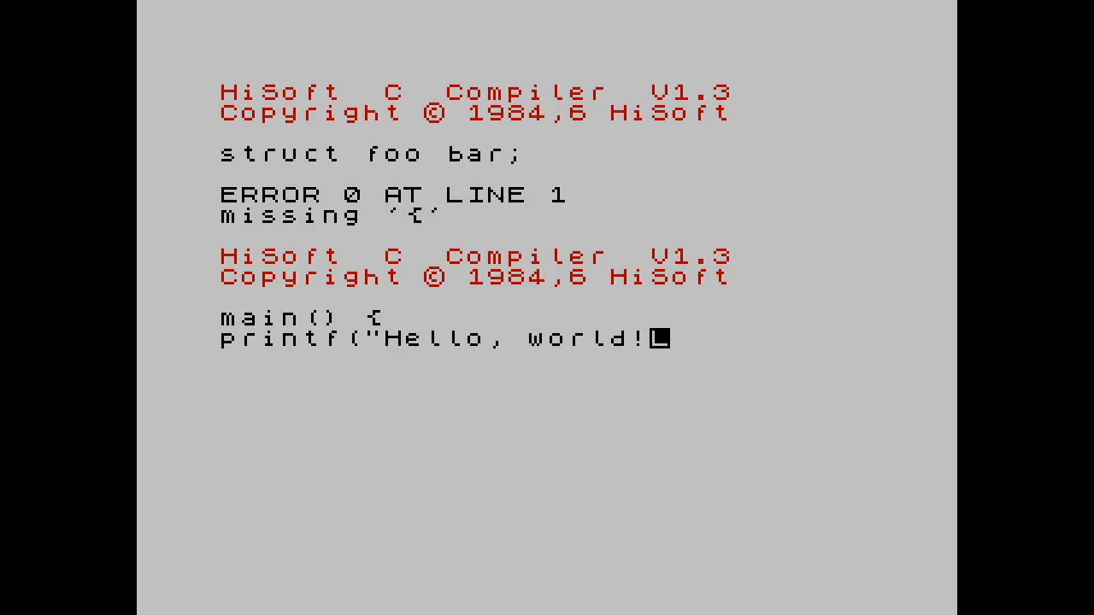
text("))
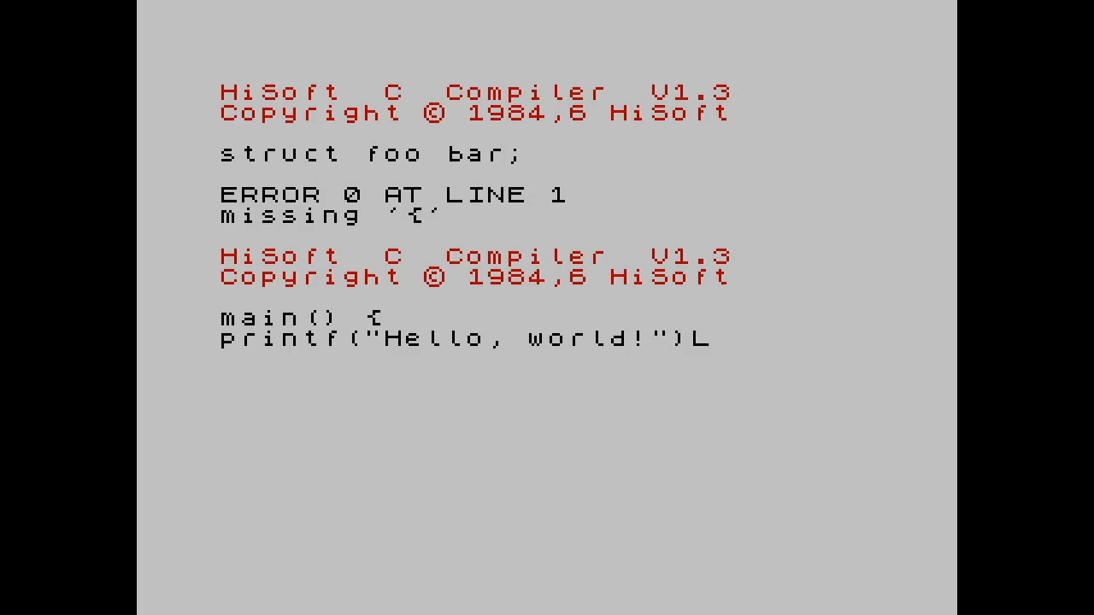
text(;)
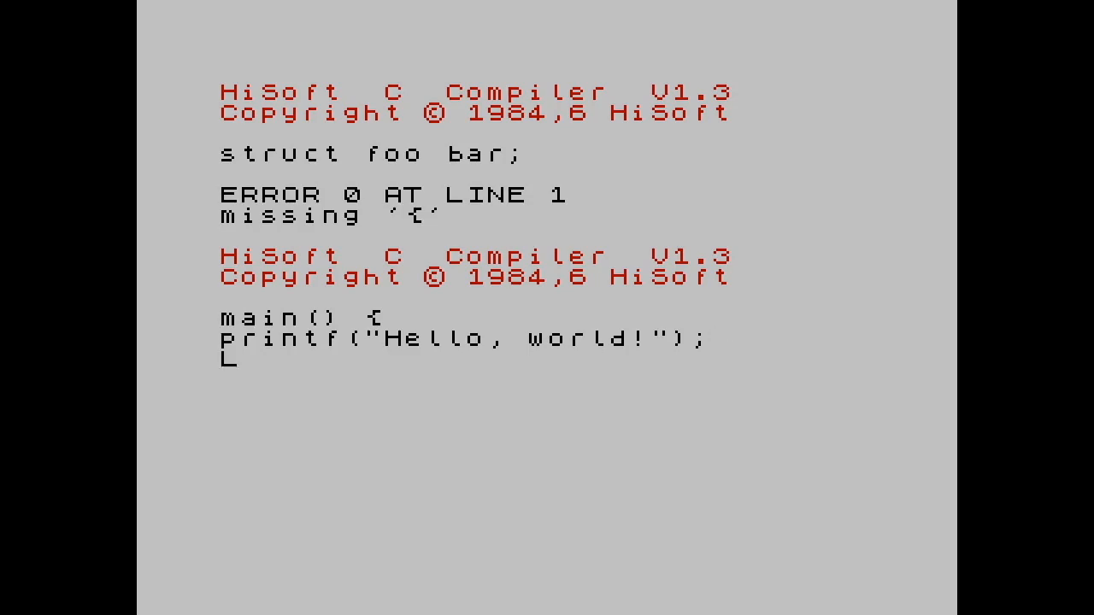
text(})
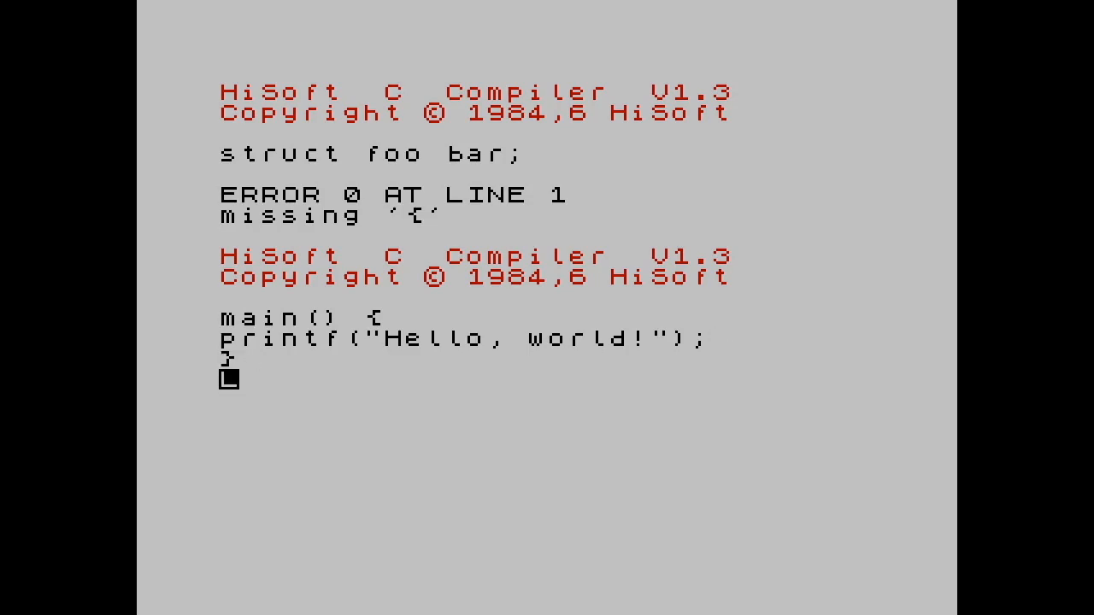
text(L)
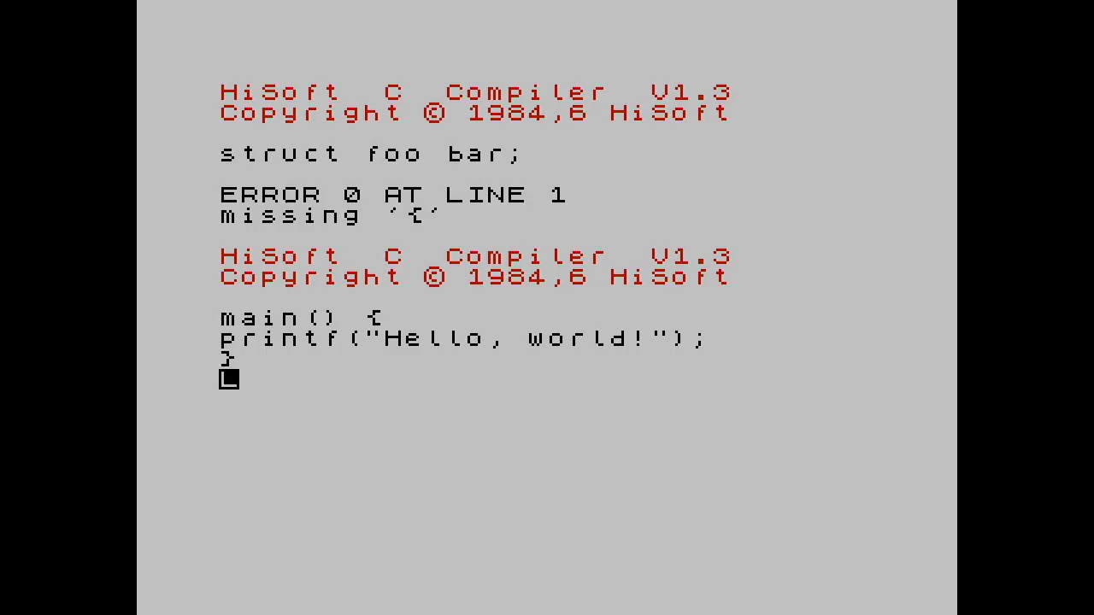
Step: Signal end of input so the Hello world program compiles to the 'Type y to run:' prompt
text(L)
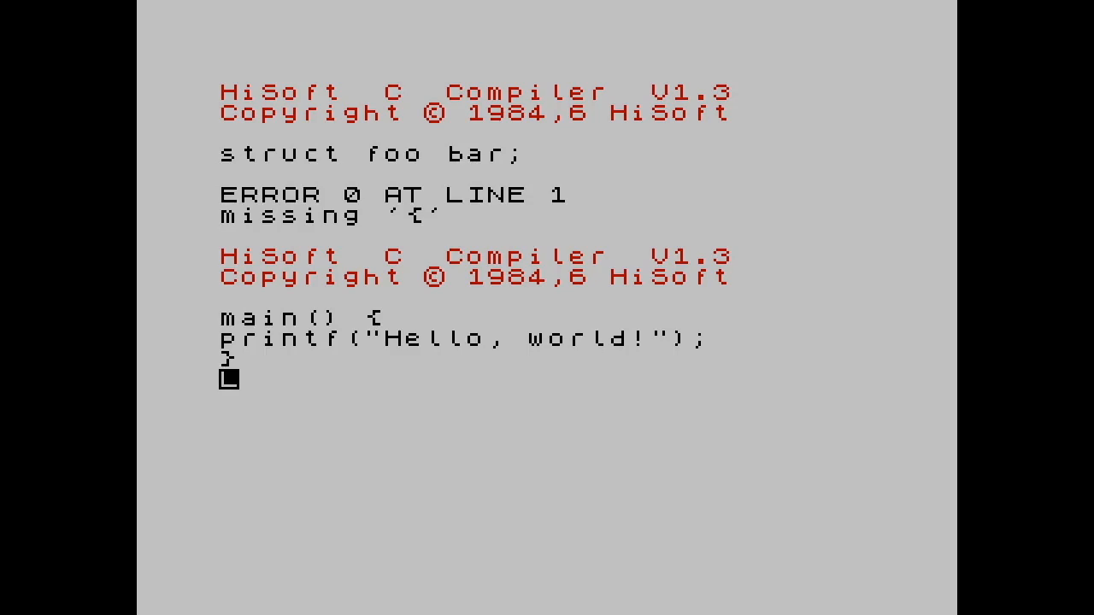
text(L)
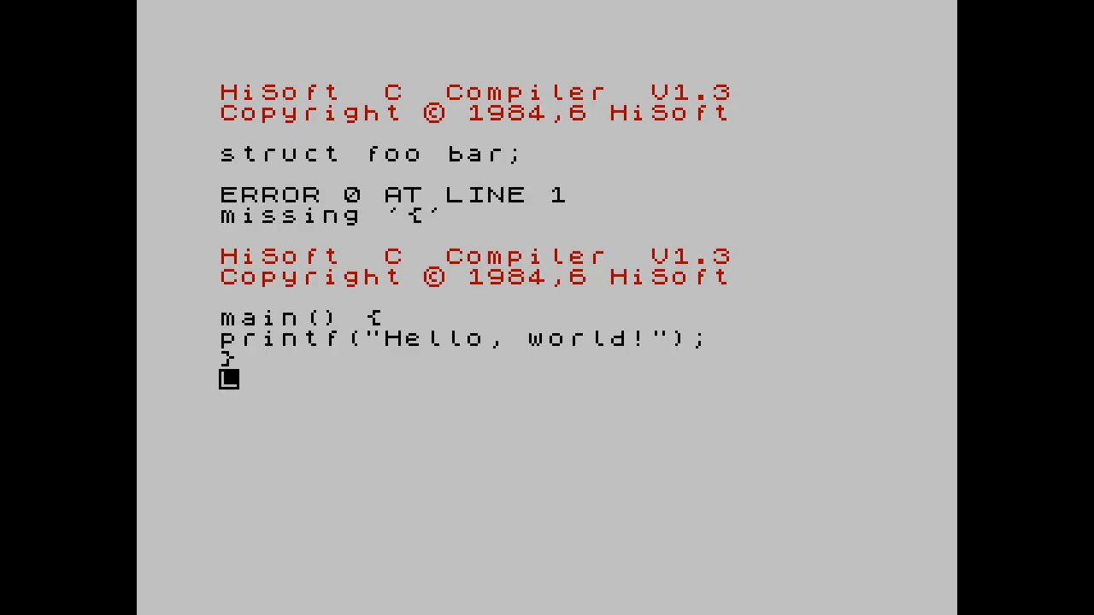
text(I)
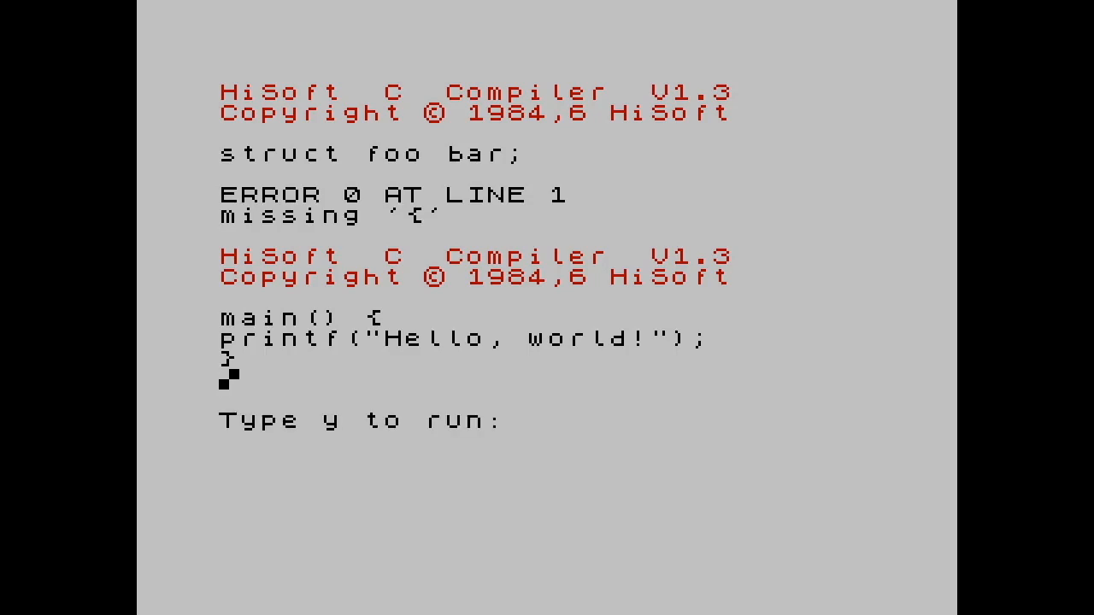
Step: Answer y three times so the program prints "Hello, world!" repeatedly
text(y)
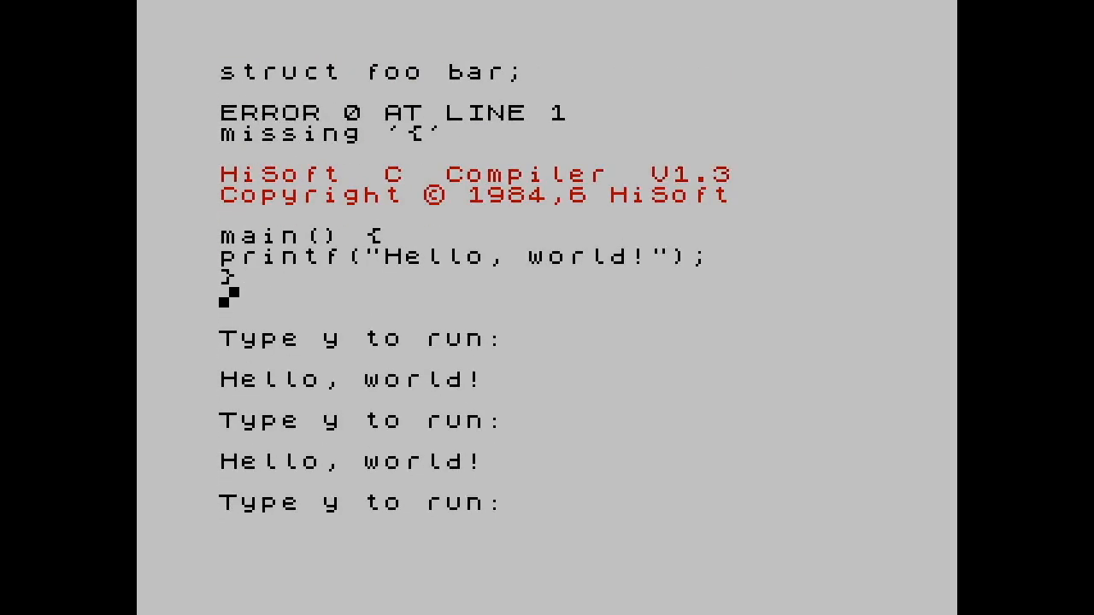
key(y)
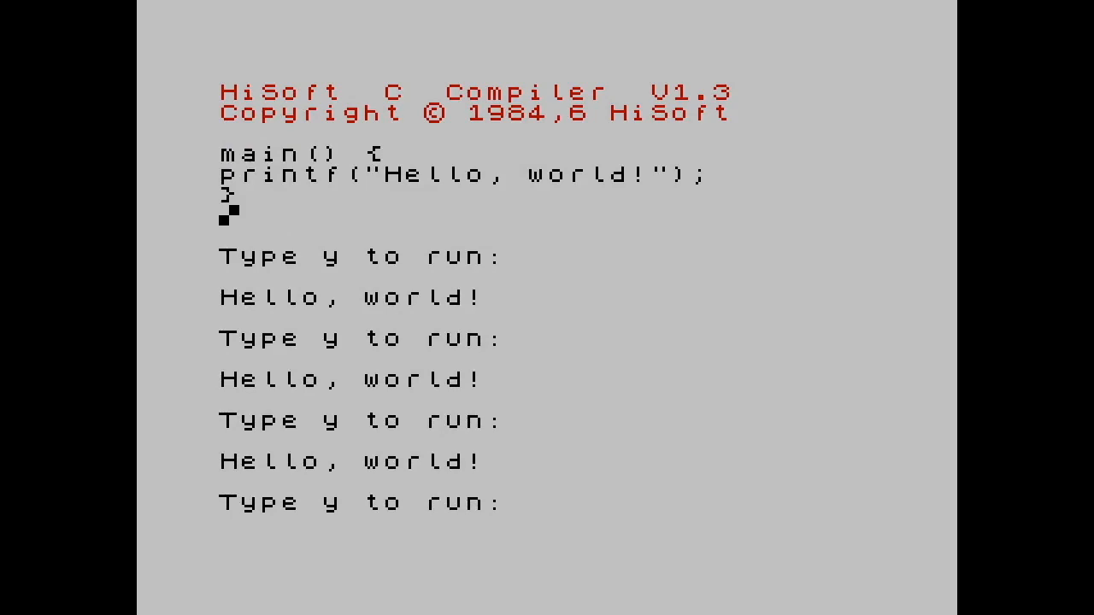
text(y)
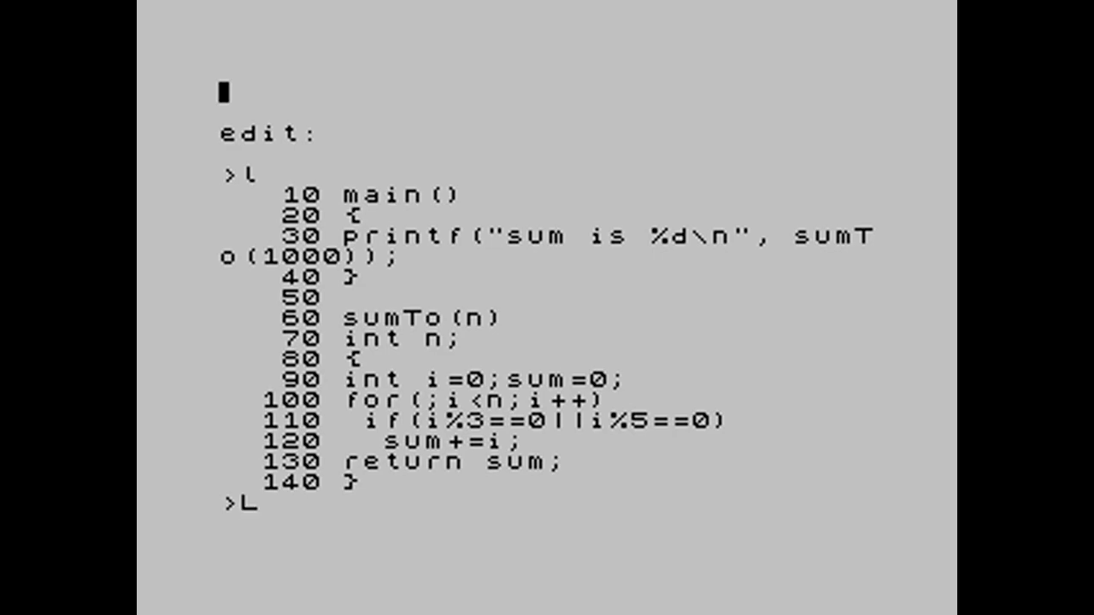
Step: Return from the editor listing to the compiler so the sumTo program can be compiled
text(c)
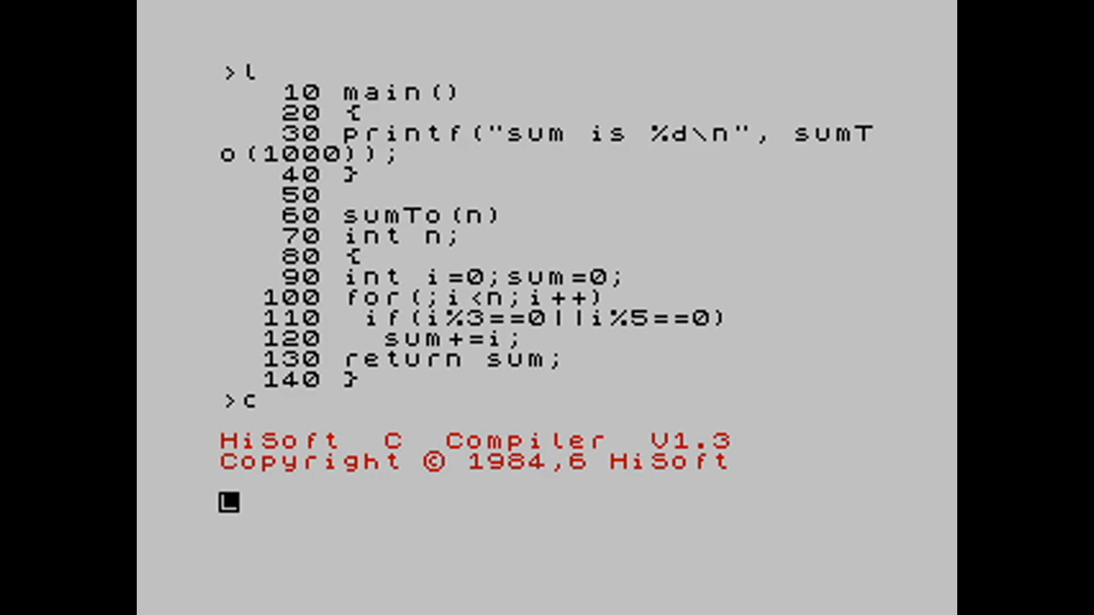
Step: Compile the editor source via #include, hitting ERROR 61 at line 9, and start listing in the editor
text(#)
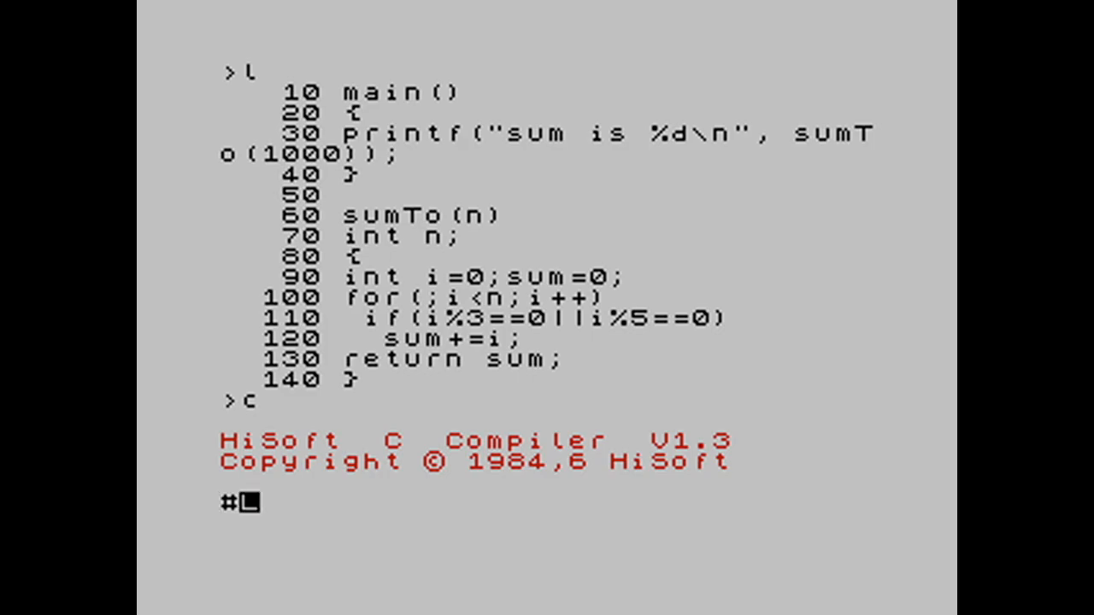
text(include)
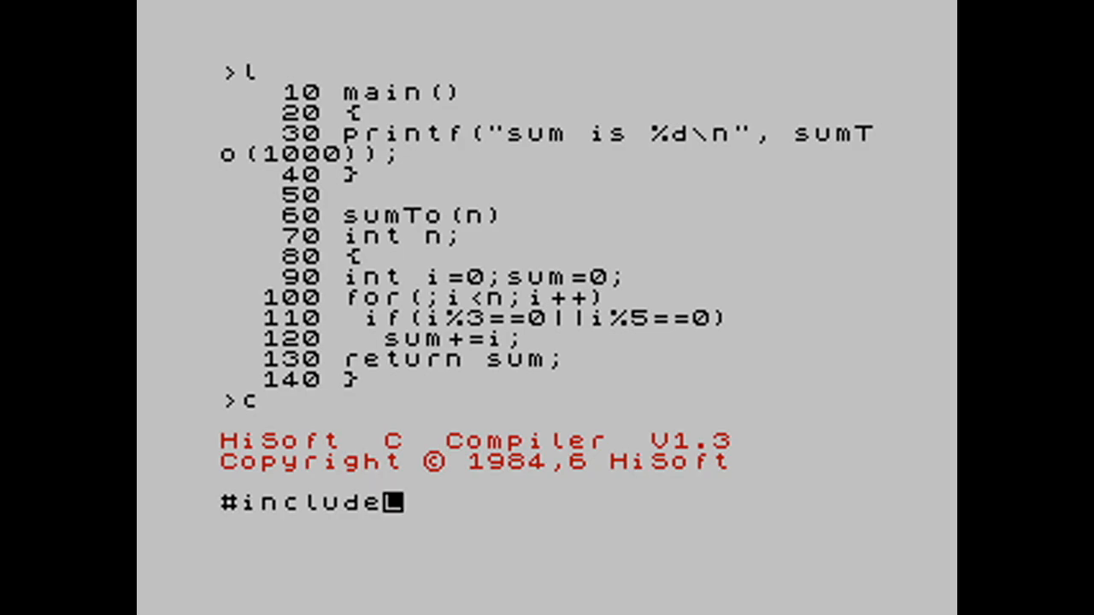
text(L)
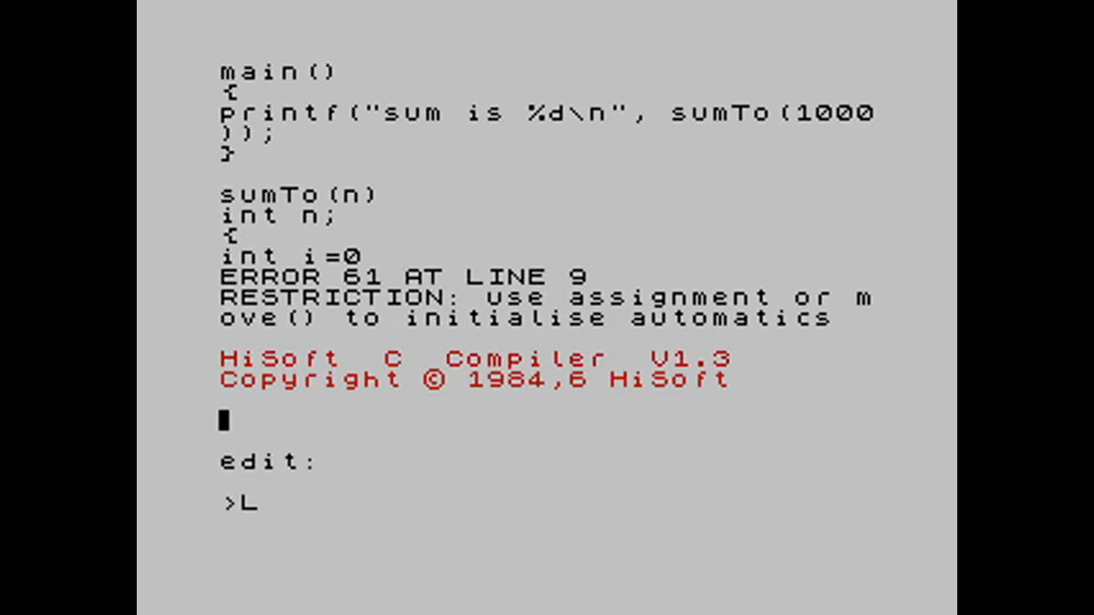
Step: List the source and overwrite line 90 with int i,sum; without initialisers
key(Return)
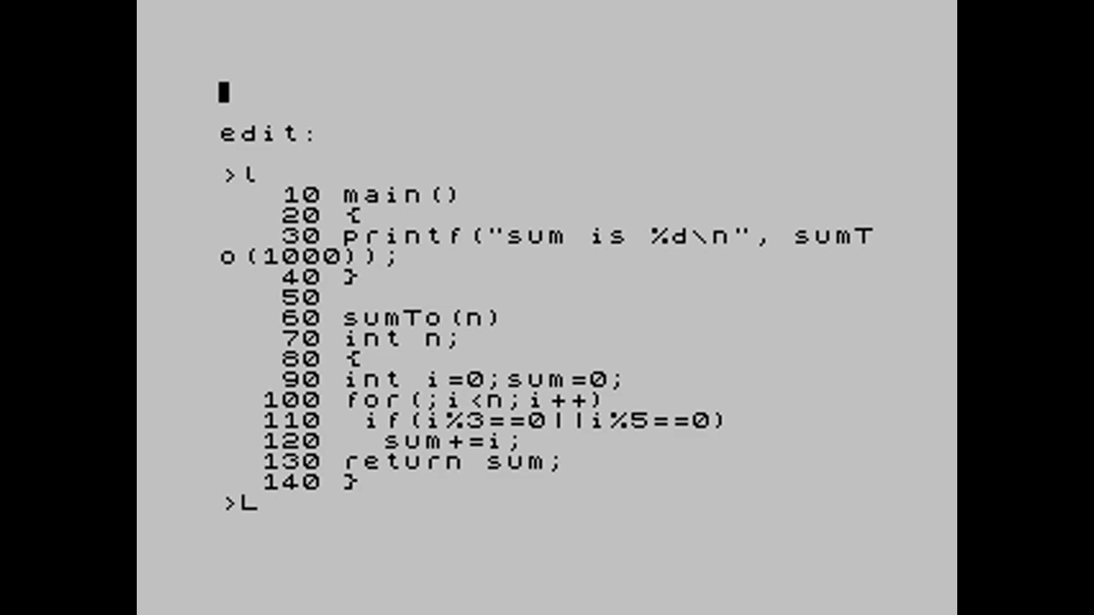
text(i 90)
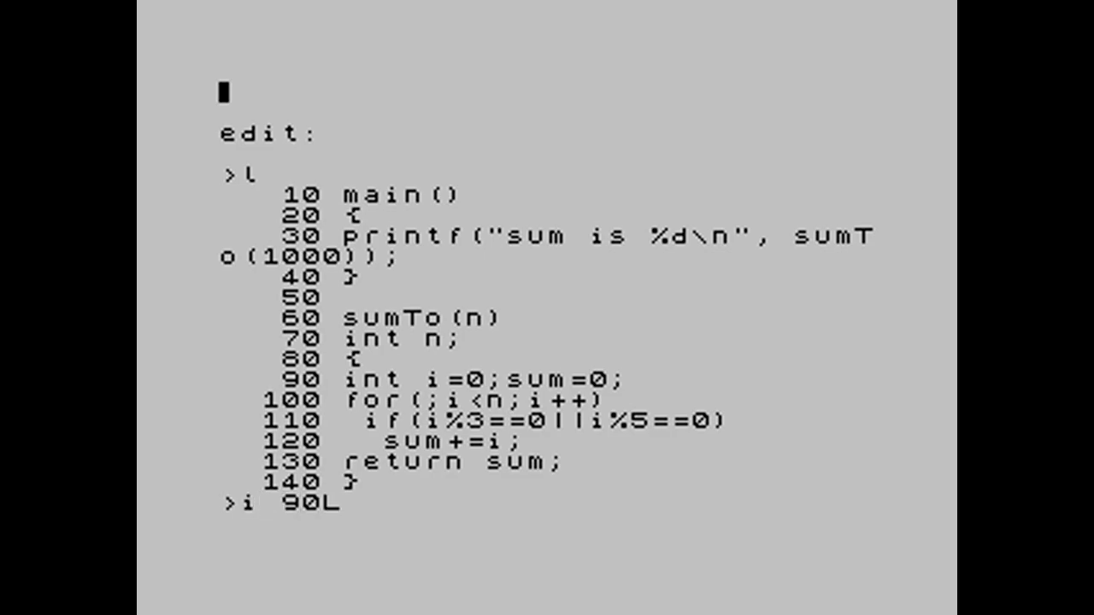
text(*)
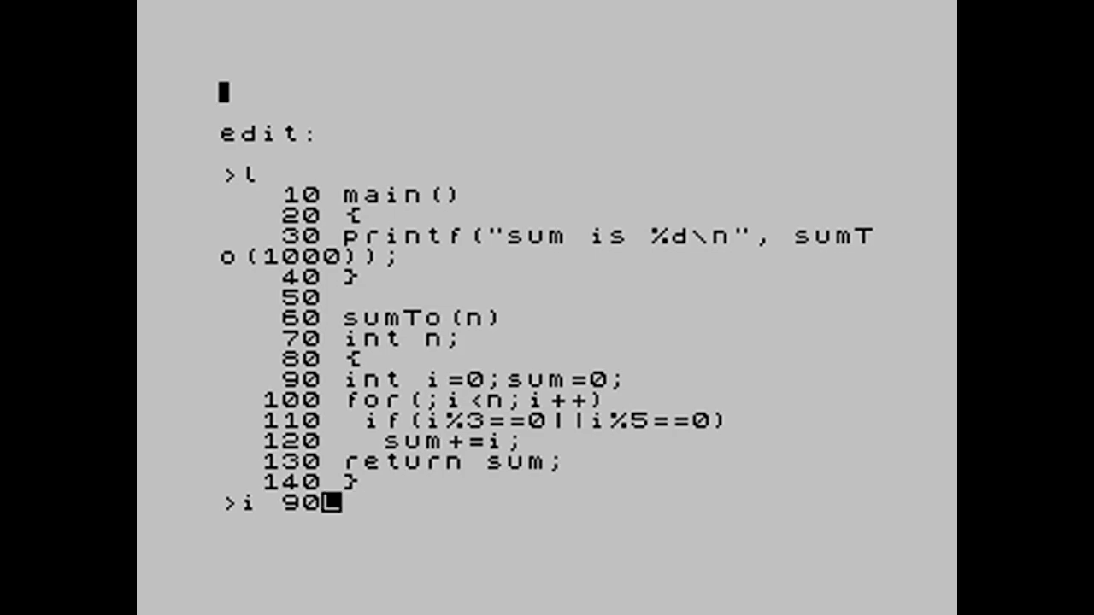
text(:)
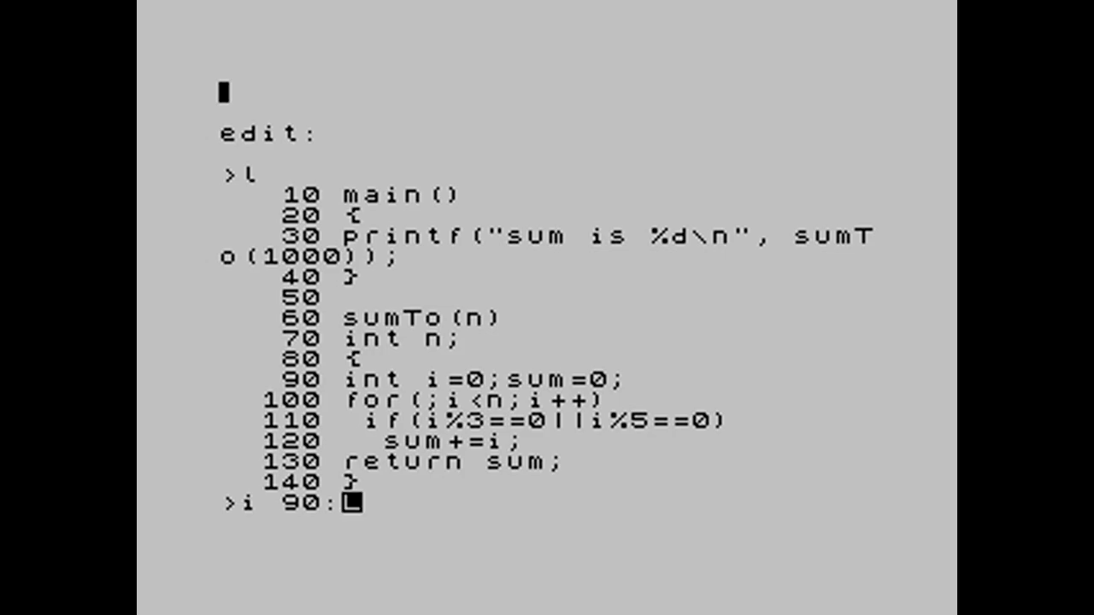
text(L)
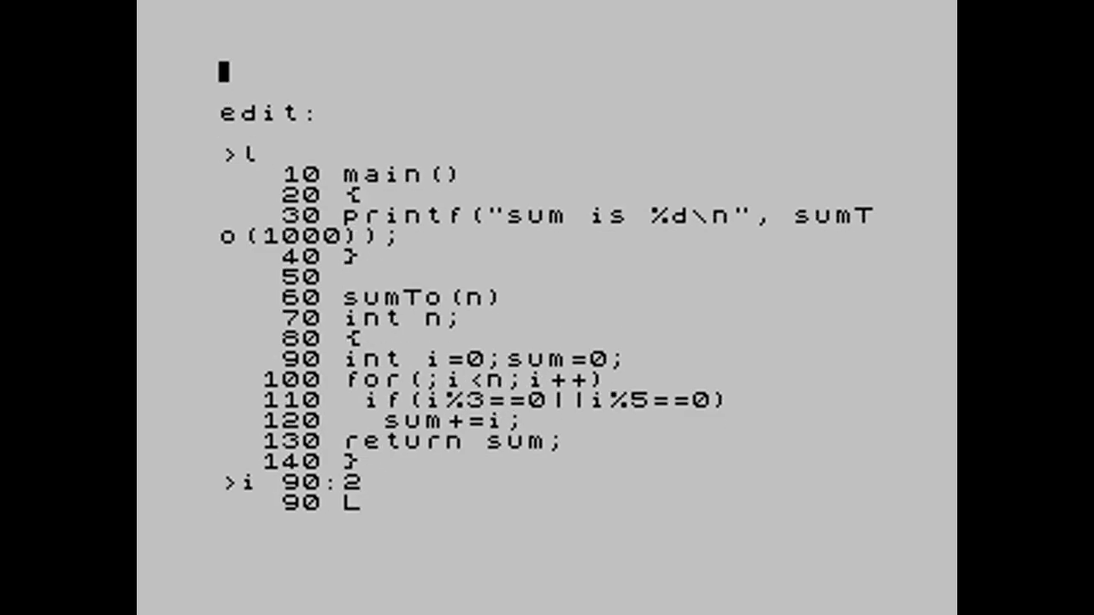
text(int)
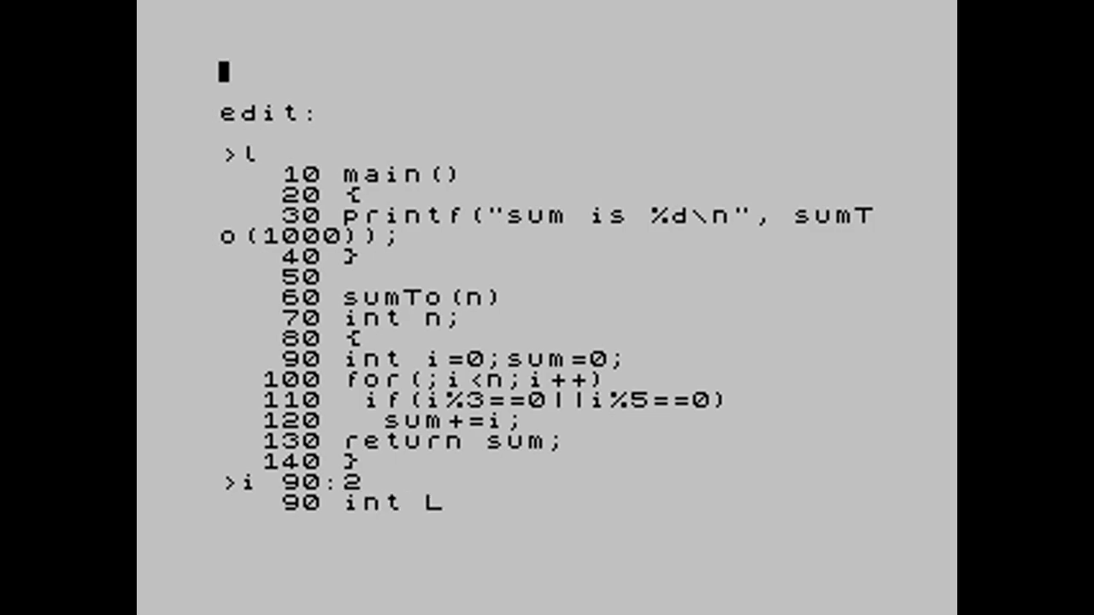
text(i,sum;)
text(i 91)
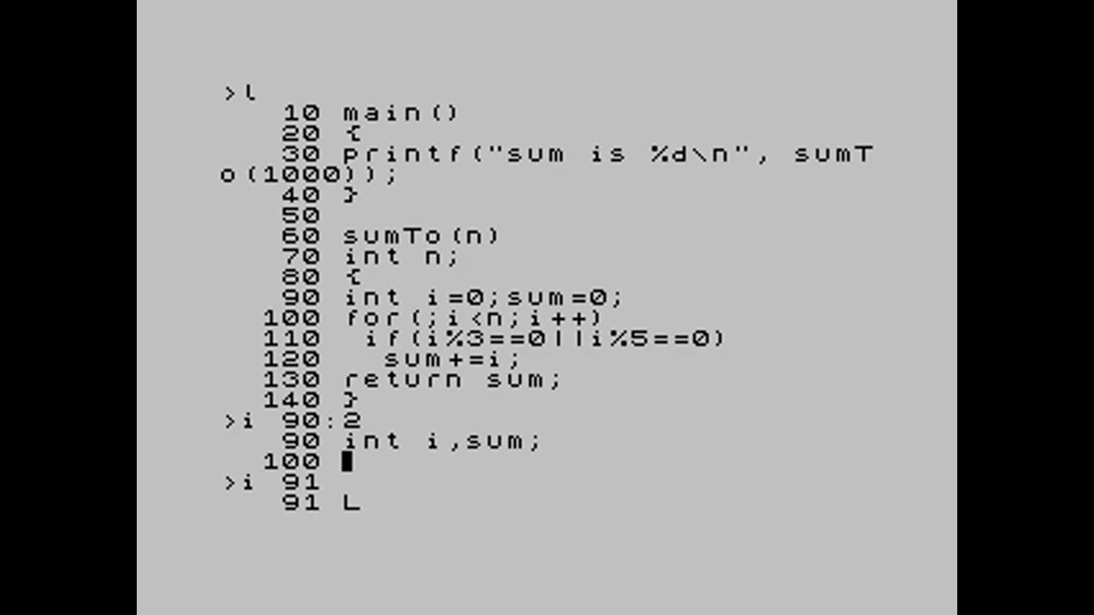
Step: Insert line 91 i=0; and line 92 sum=0;, then list the corrected sumTo function
text(i)
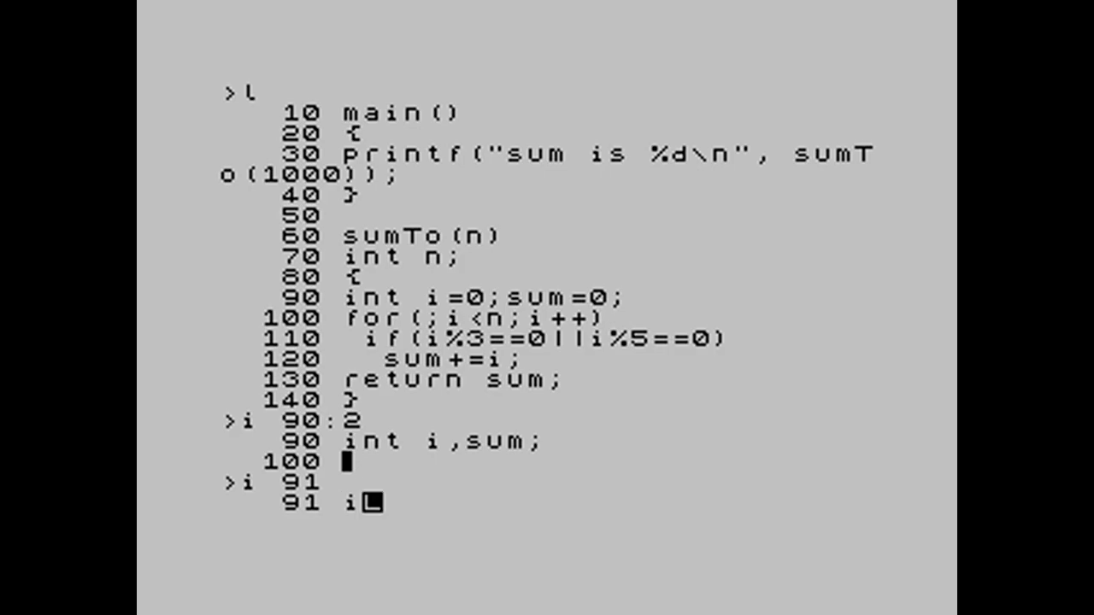
text(=0;)
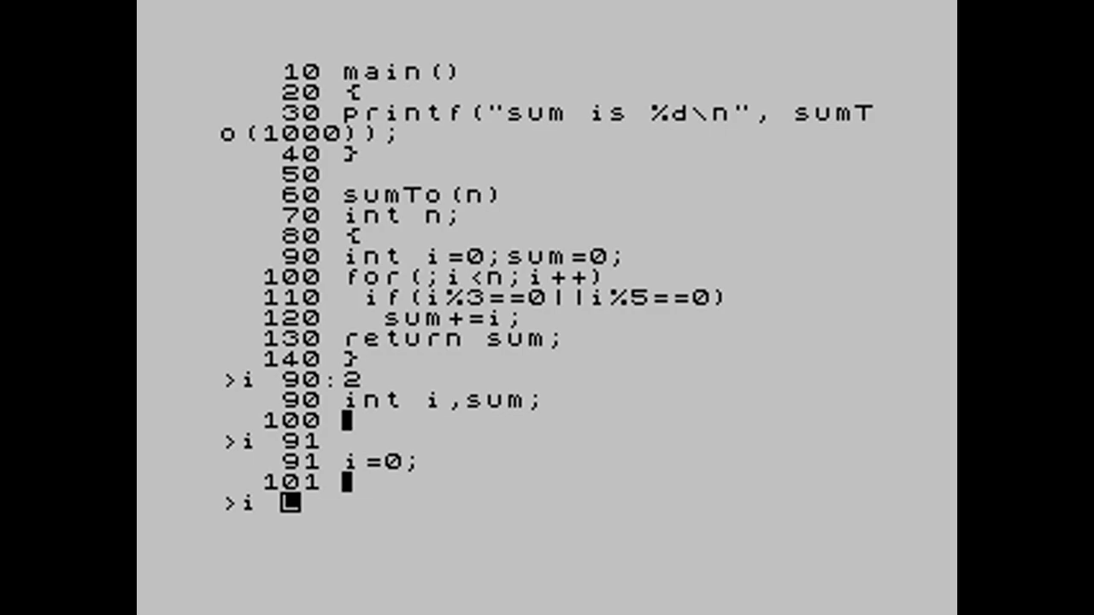
text(92)
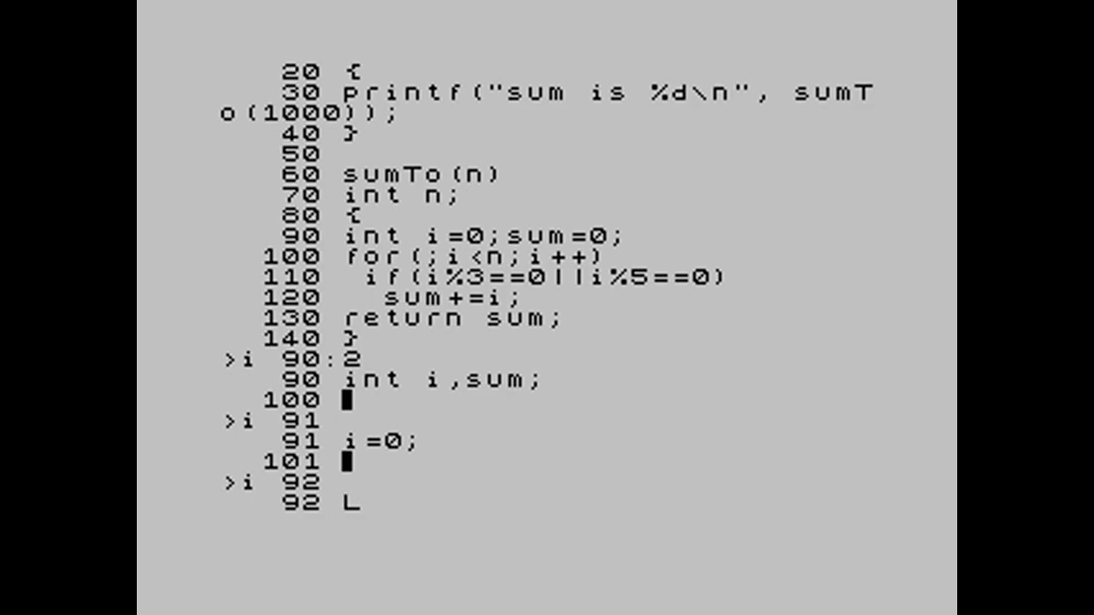
text(sum)
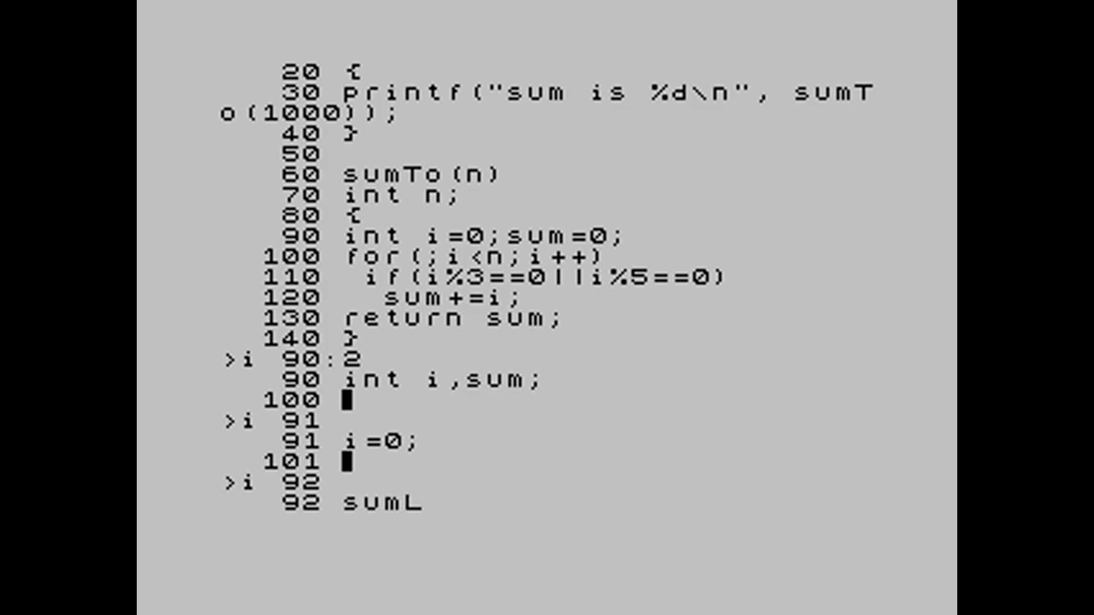
text(um=0;)
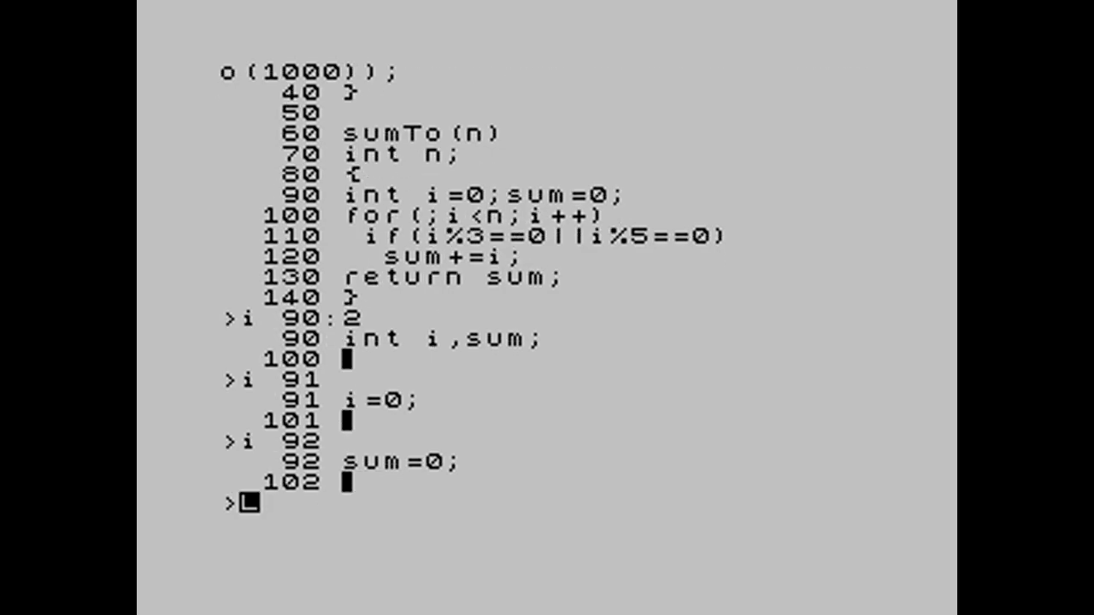
text(L)
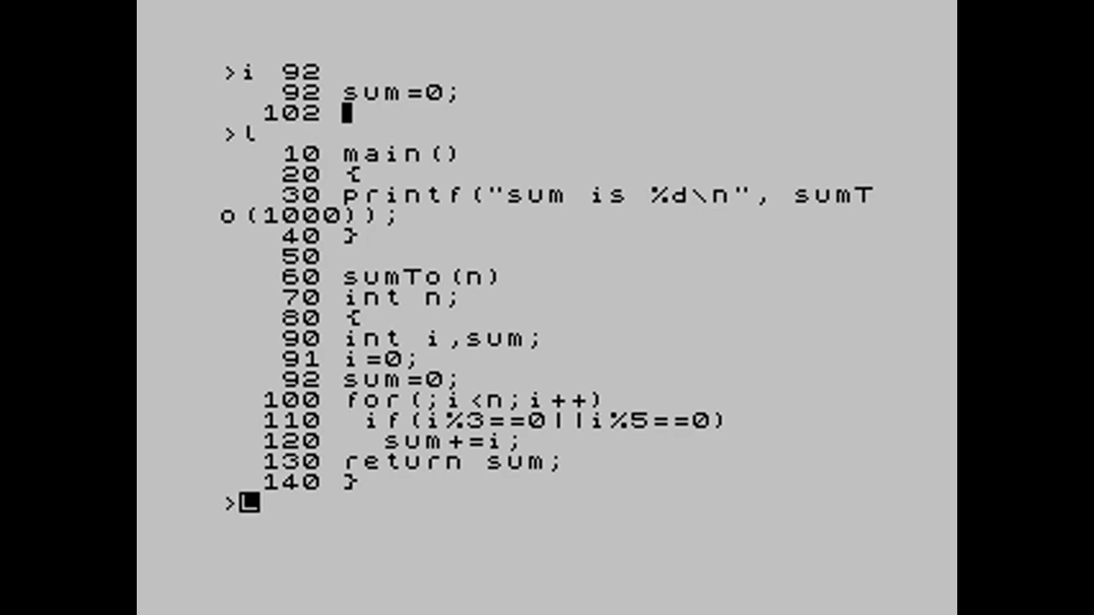
Step: Exit the line editor back to the compiler's input prompt
text(L)
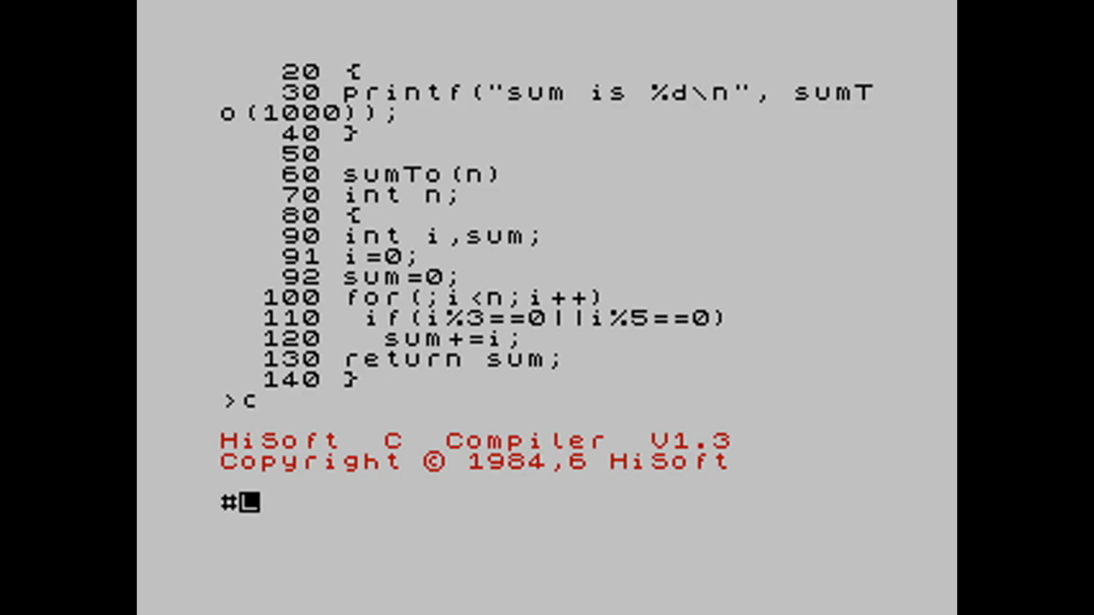
Step: Recompile via #include and run with y, printing sum is -28976
text(include)
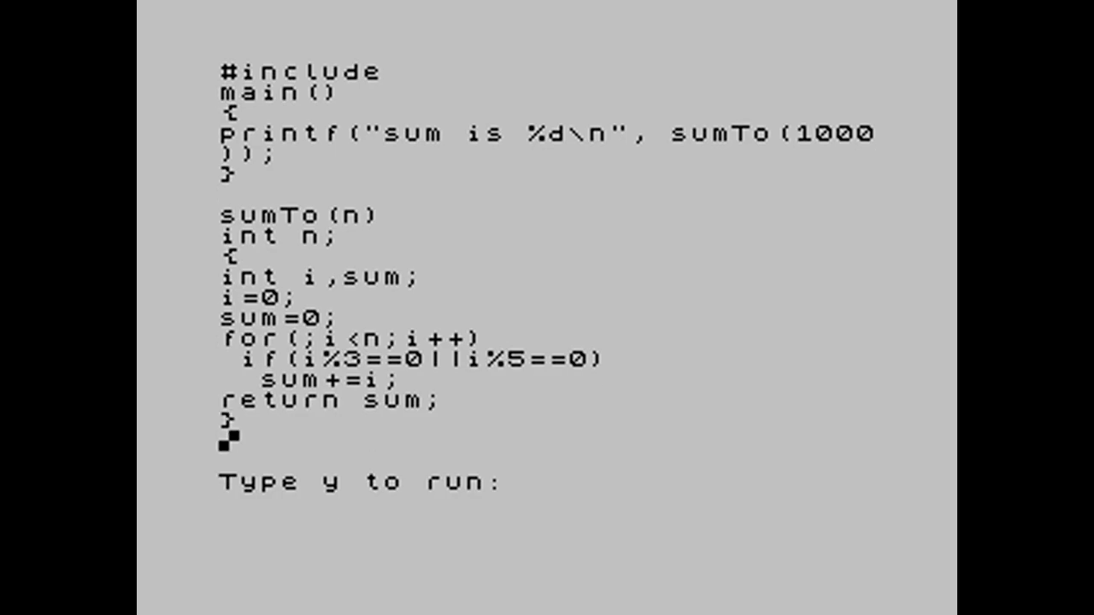
text(y)
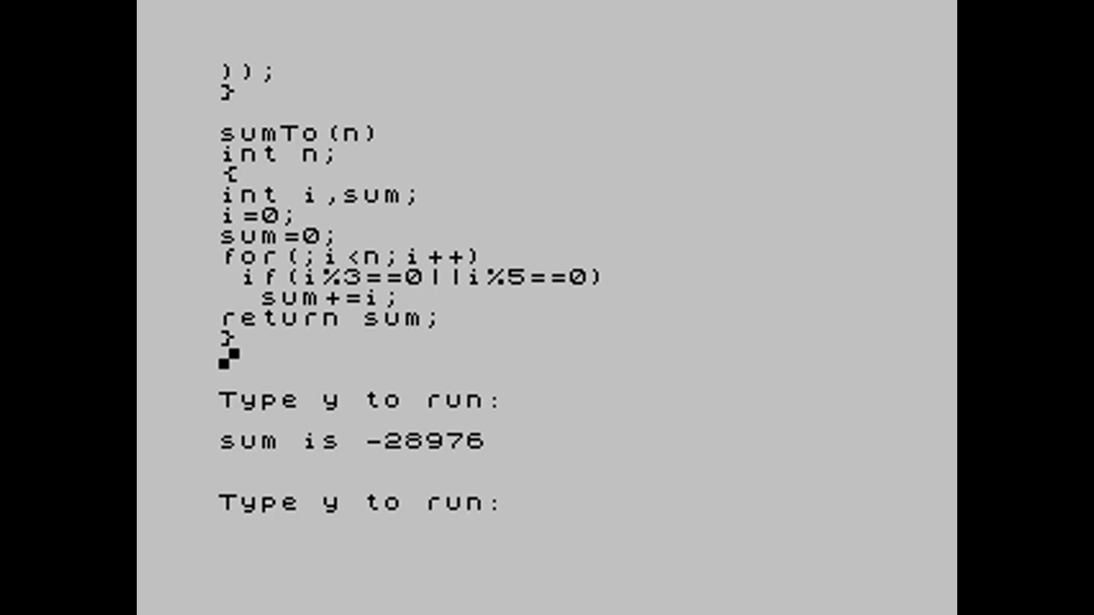